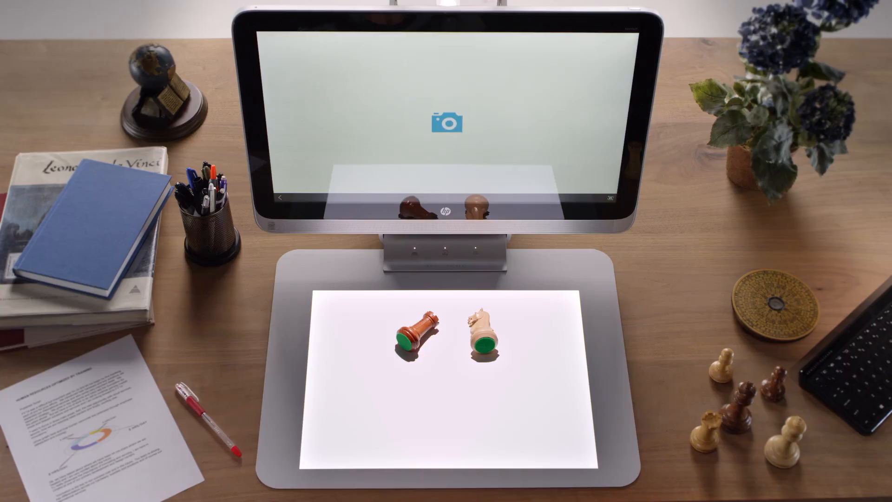
Capture the two chess pieces on the lit touch mat with the overhead camera
left_click(446, 121)
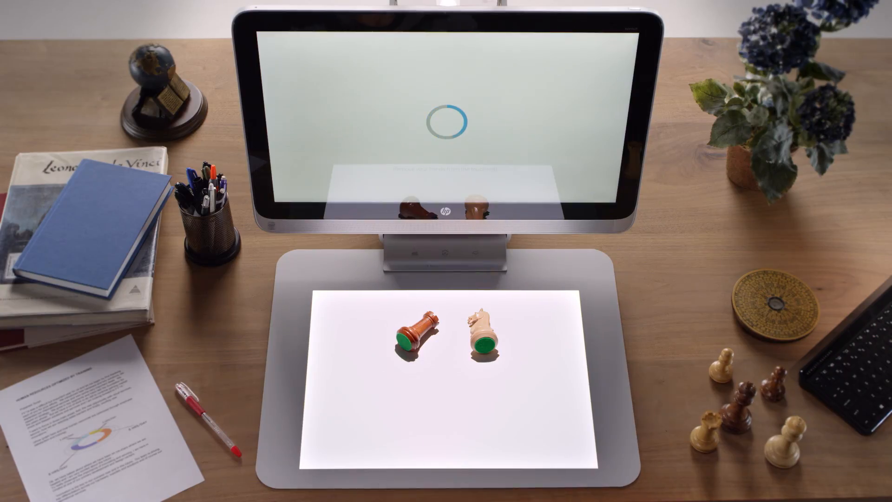